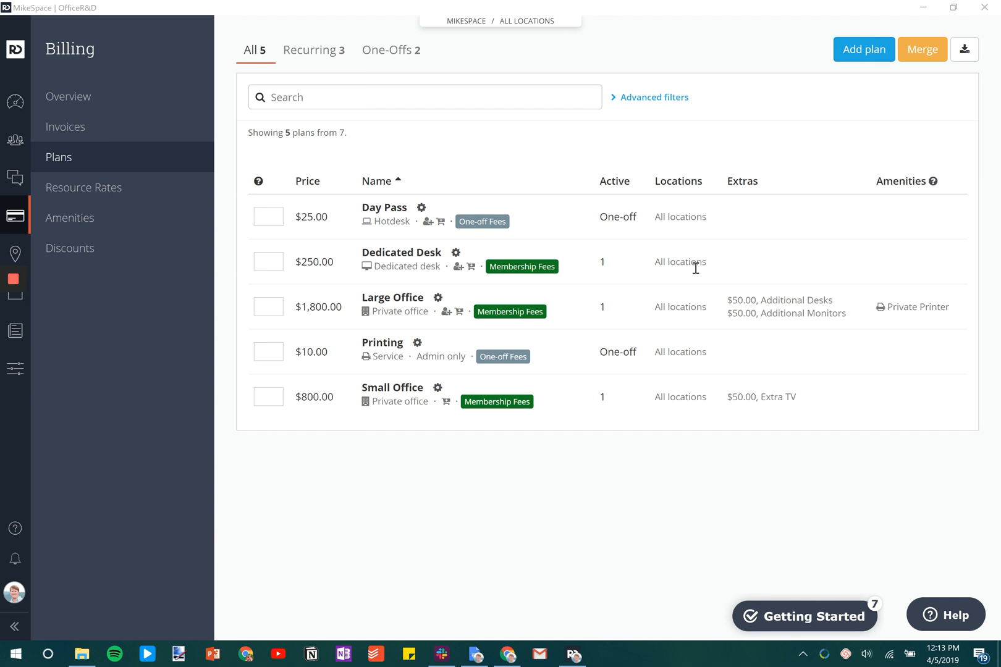
pyautogui.moveTo(548, 434)
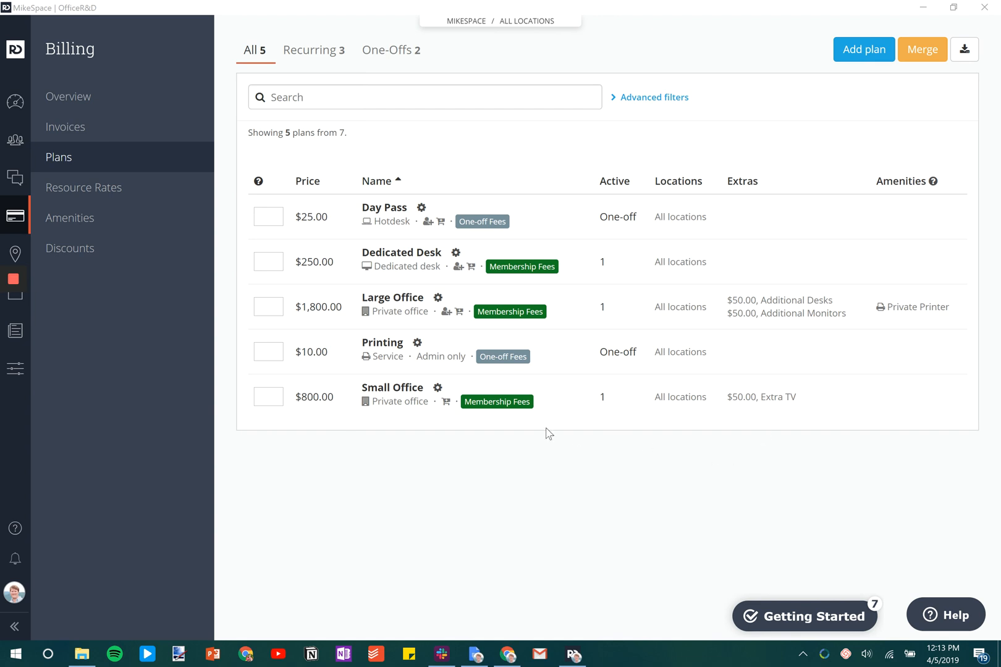
# Look over the billing overview, then return to the Billing Plans list.
pyautogui.click(66, 96)
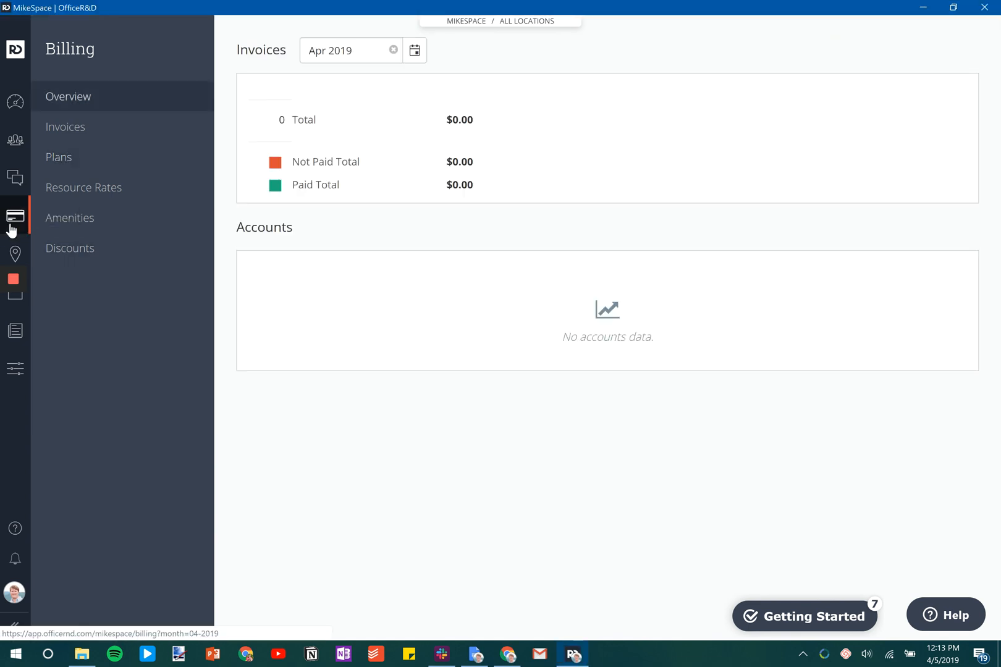
pyautogui.click(71, 217)
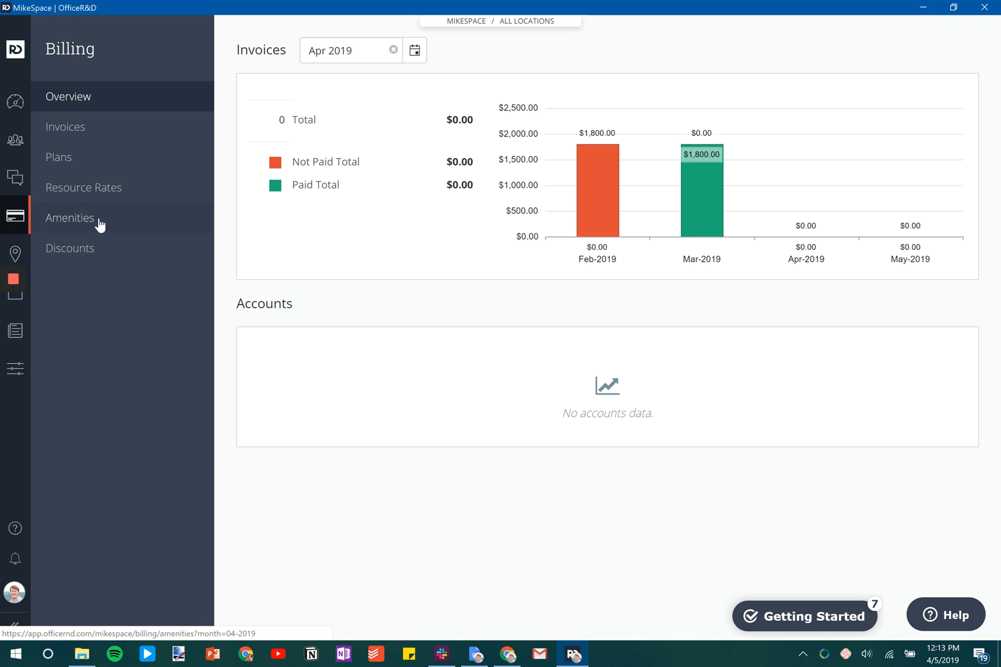
pyautogui.click(58, 157)
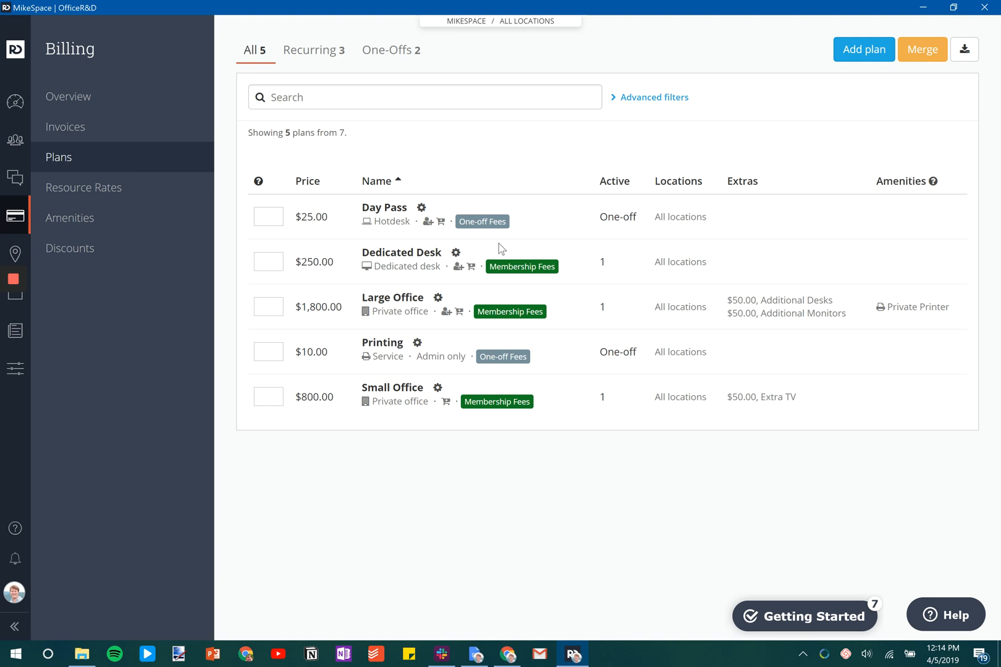
pyautogui.moveTo(381, 215)
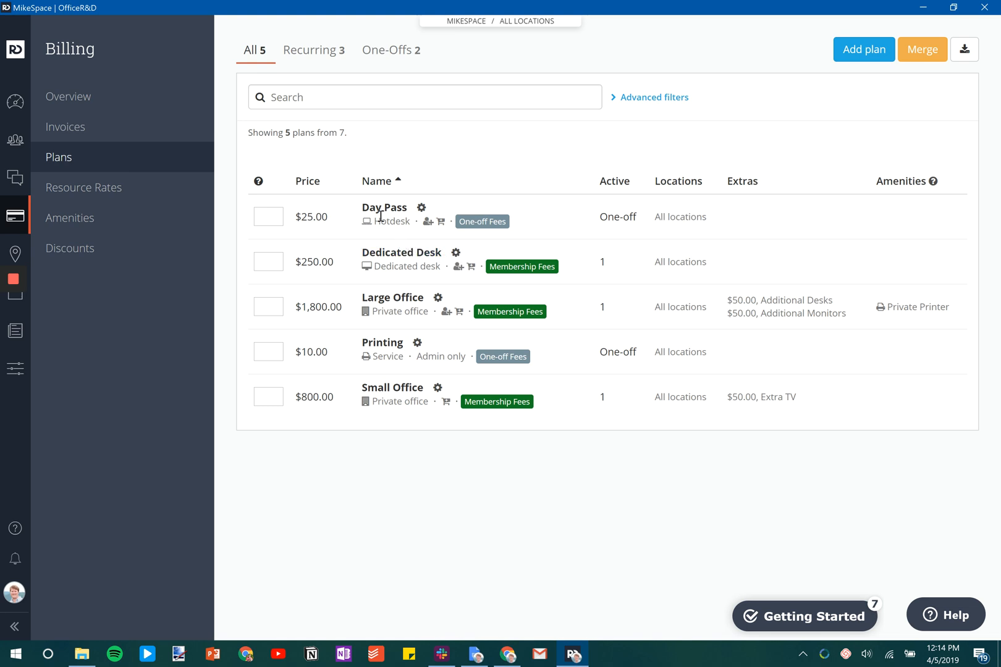
pyautogui.moveTo(863, 49)
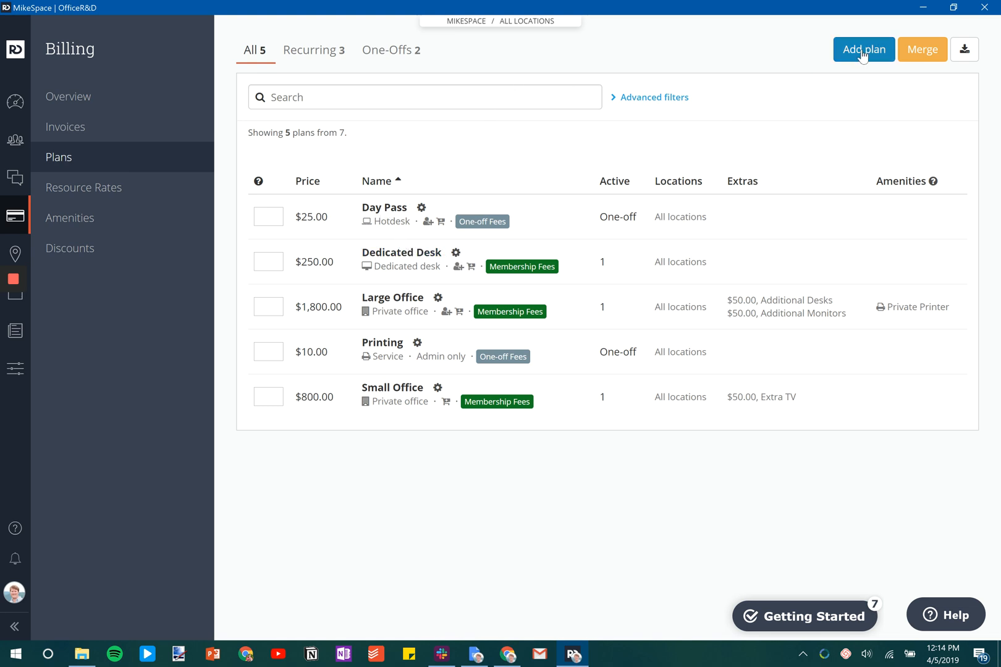
# Start a new monthly billing plan with plan type Hotdesk.
pyautogui.click(863, 49)
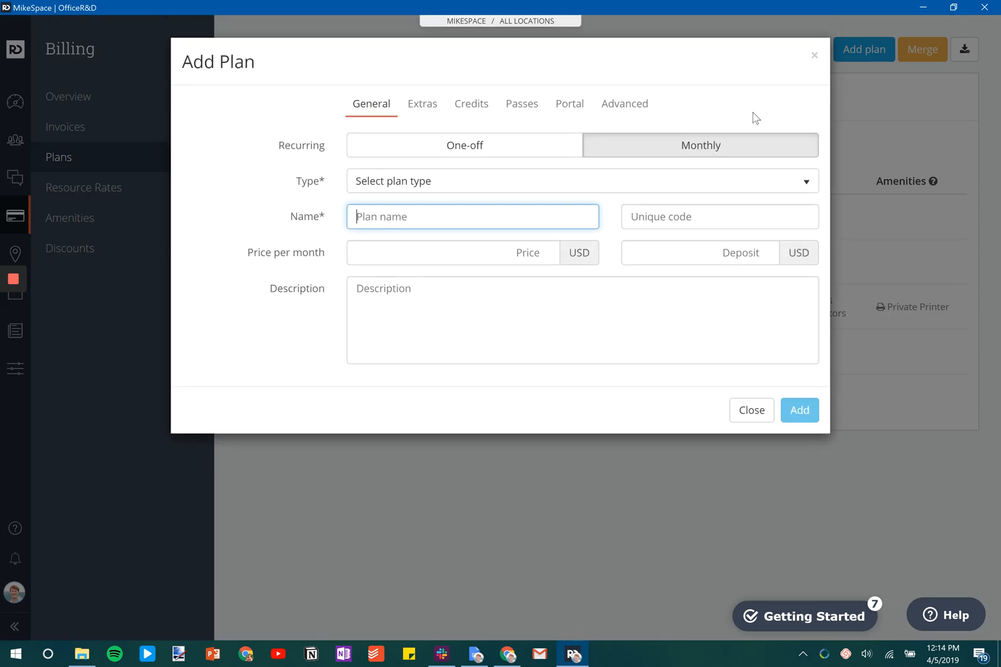
pyautogui.click(463, 145)
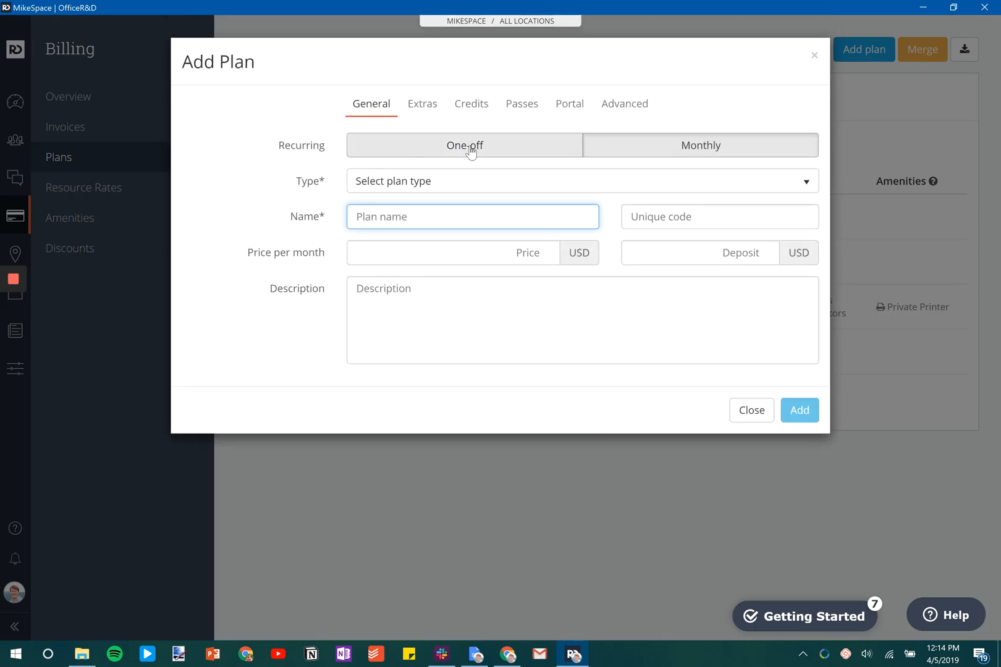
pyautogui.click(700, 145)
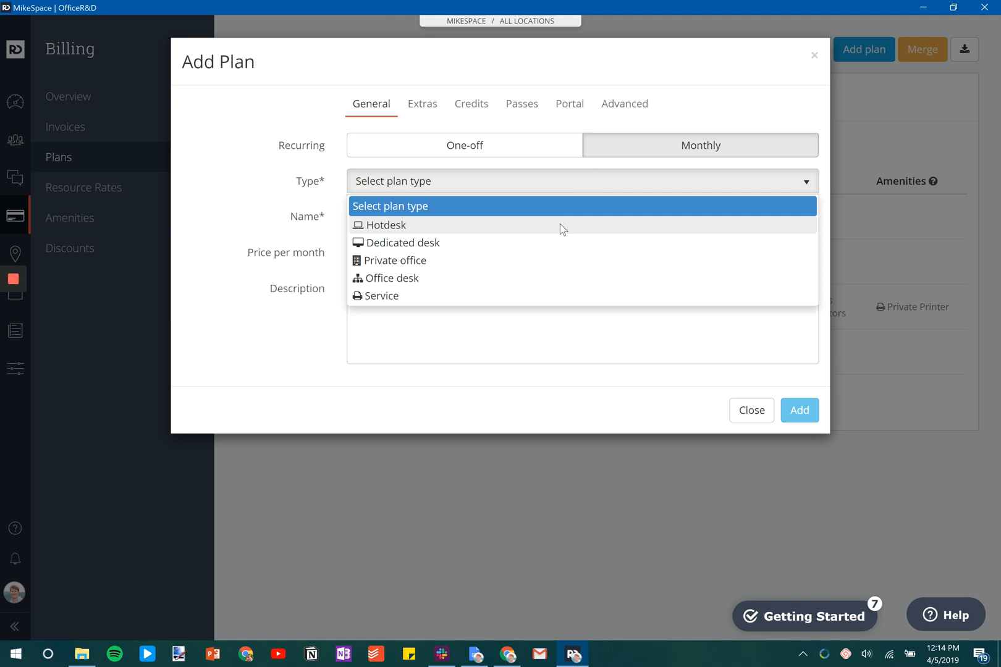
pyautogui.click(385, 225)
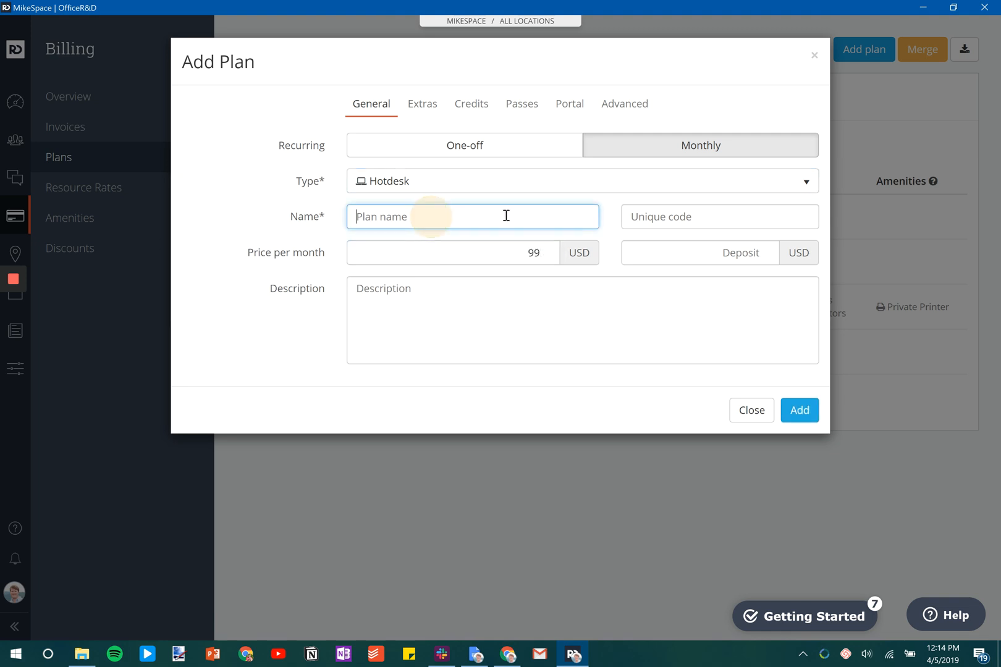
# Name the plan 'Hot Desk', describe it as 'Open desk seating!', and view its credits.
pyautogui.write('Hot D')
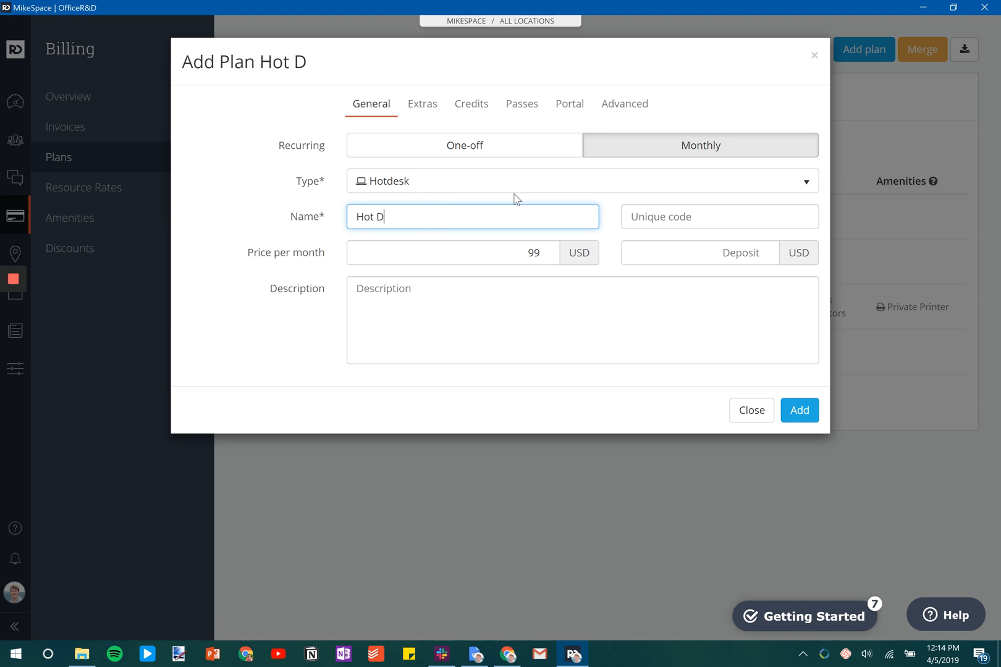
pyautogui.write('esk')
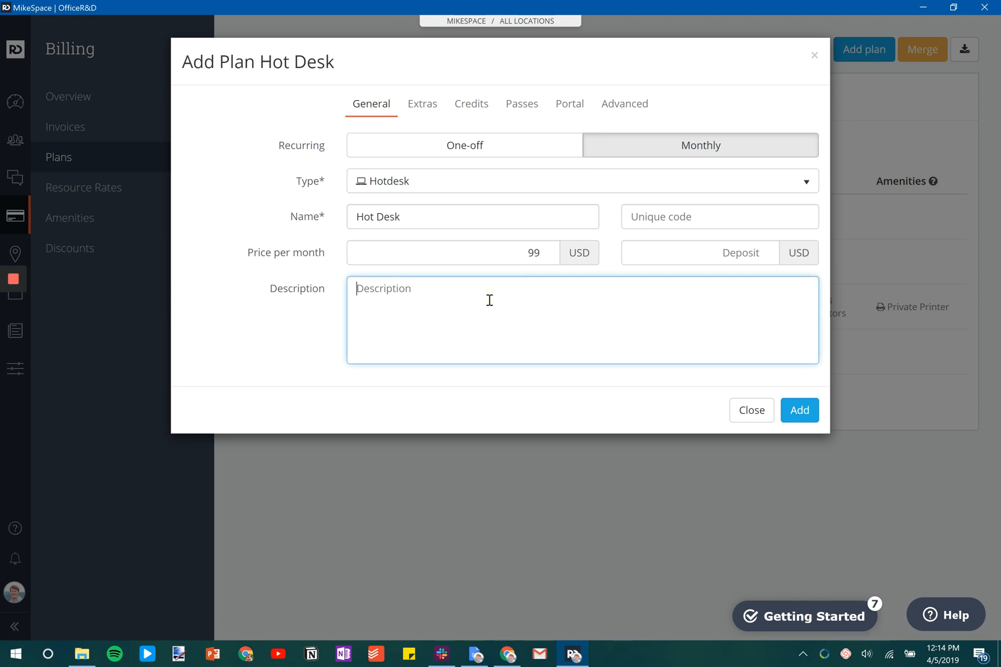
pyautogui.write('Open desk seat')
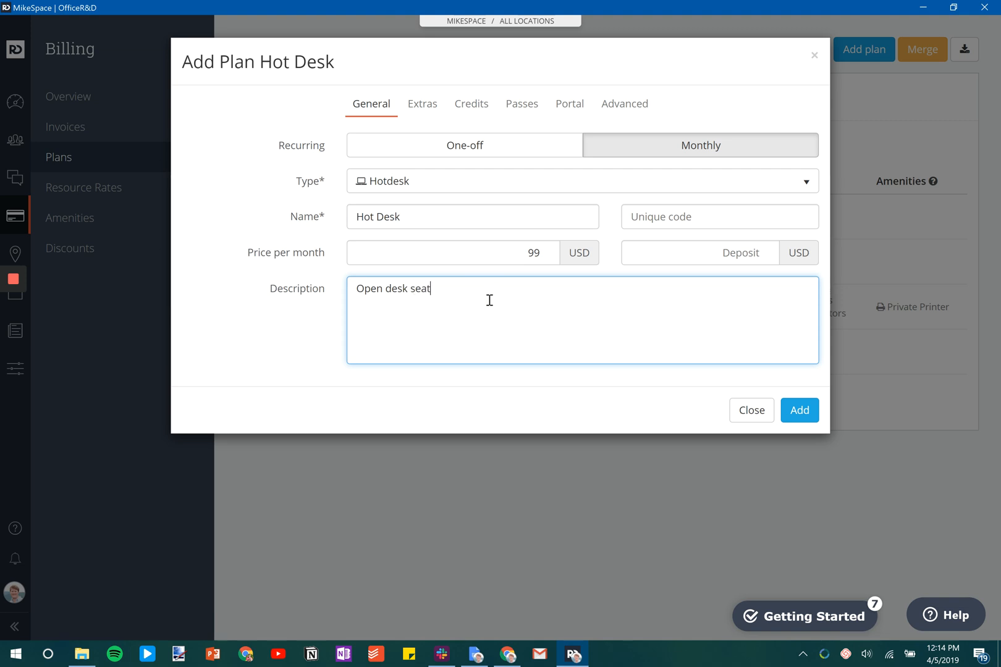
pyautogui.write('ing!')
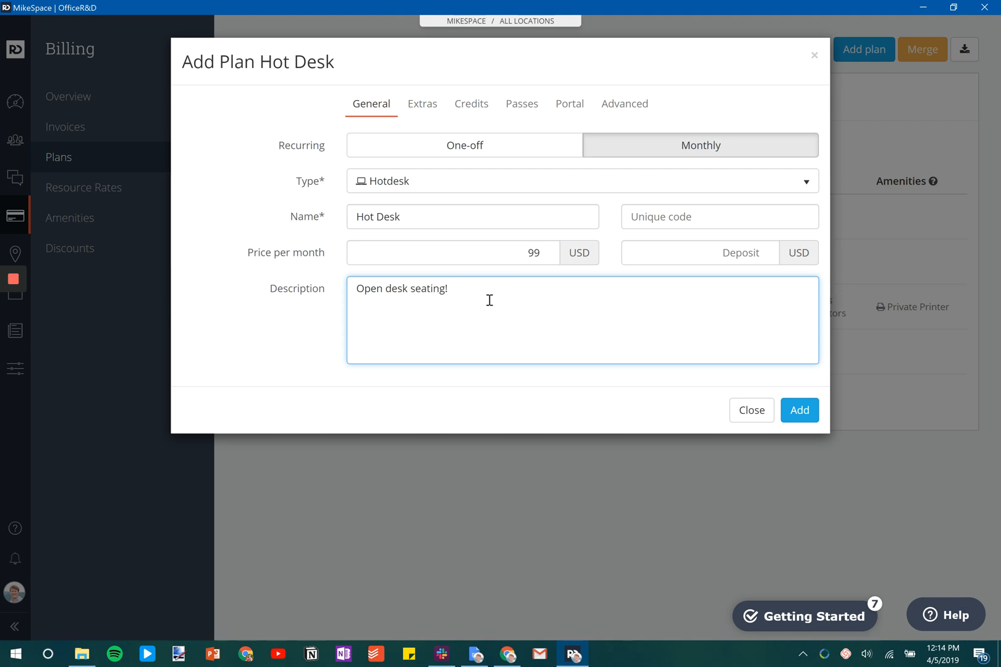
pyautogui.click(470, 103)
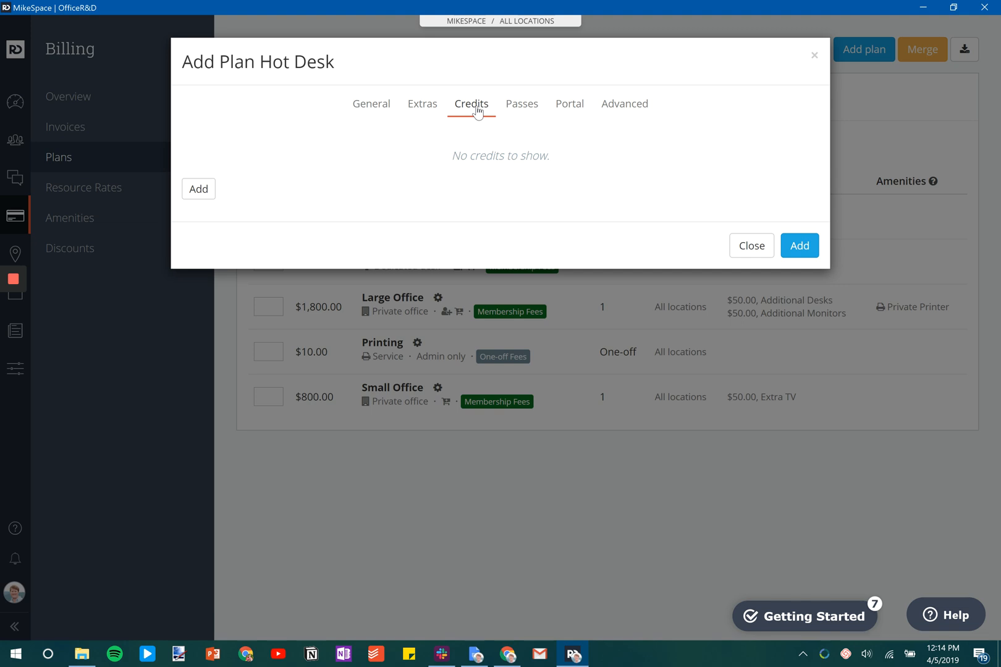
# Add a 2-hour All Meeting Rooms credit to the Hot Desk plan.
pyautogui.click(198, 188)
pyautogui.write('2')
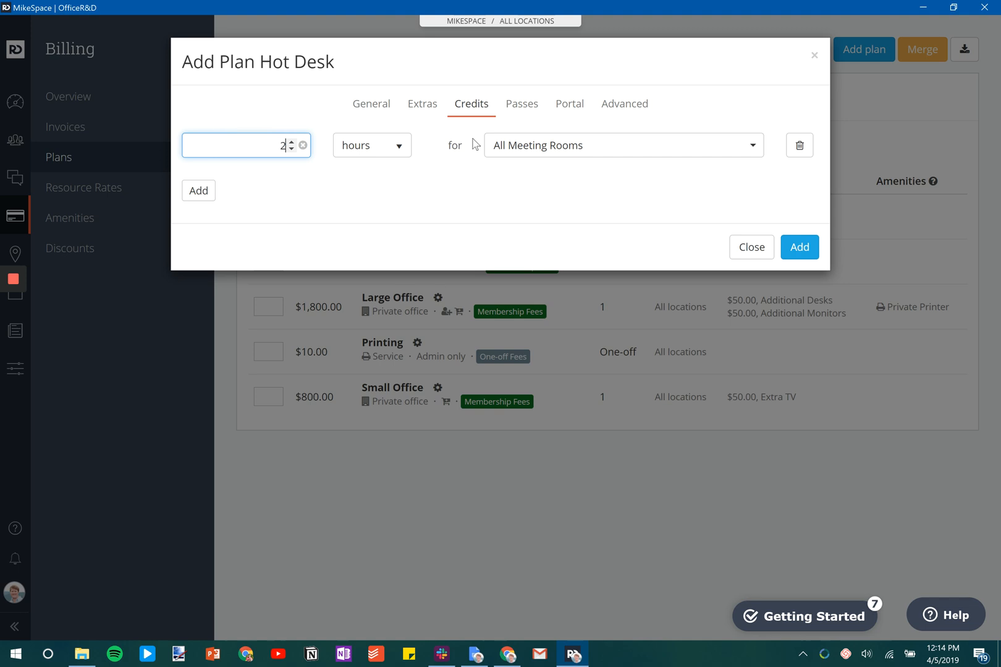
pyautogui.moveTo(569, 104)
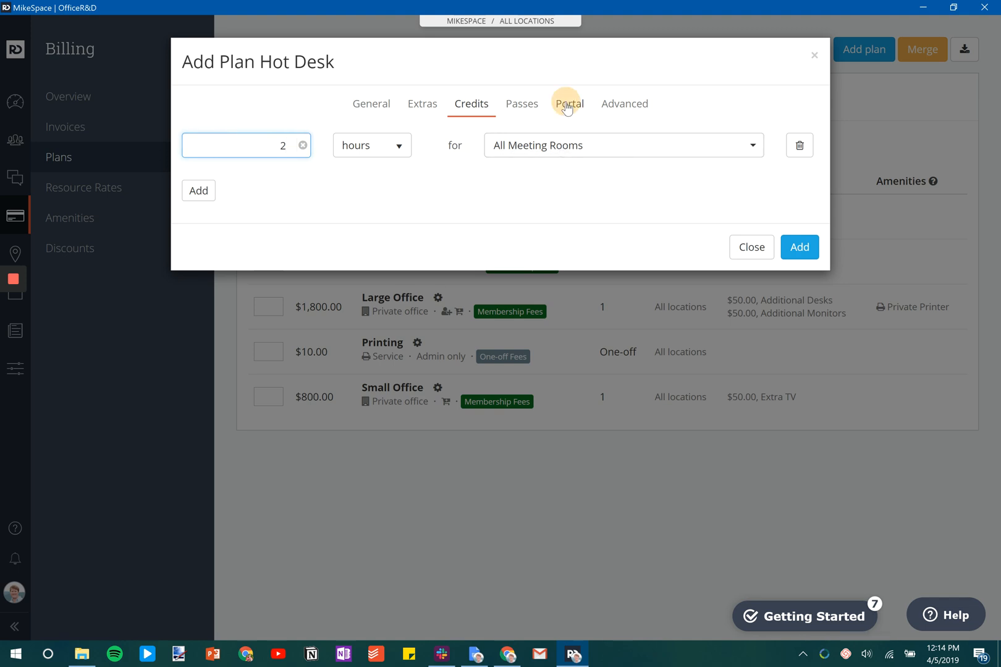
# Enable member cancellation, availability on signup and for drop-ins, and availability for members.
pyautogui.click(569, 103)
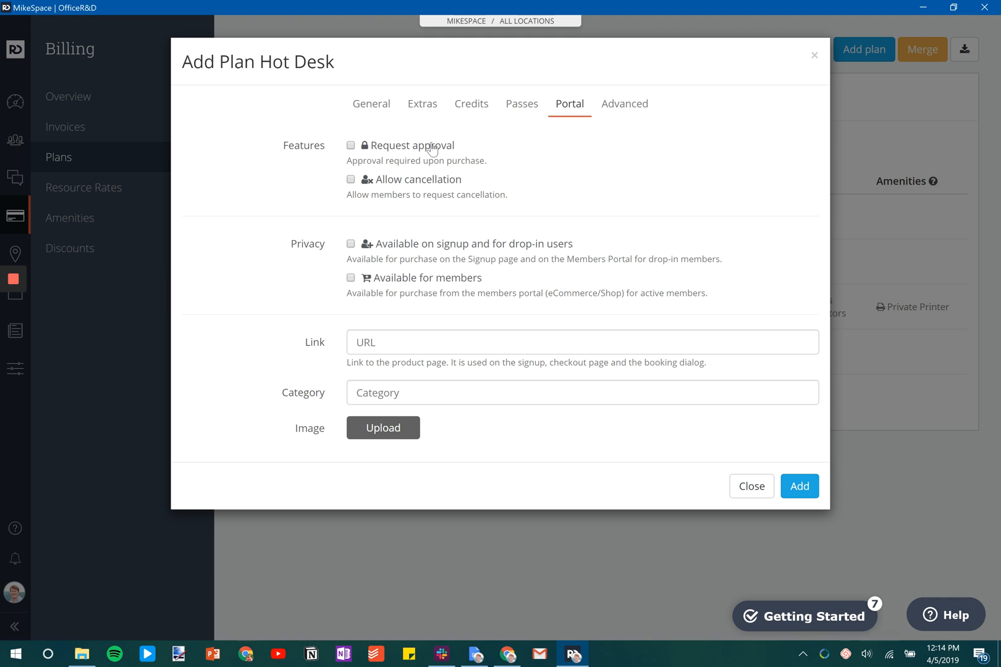
pyautogui.moveTo(411, 148)
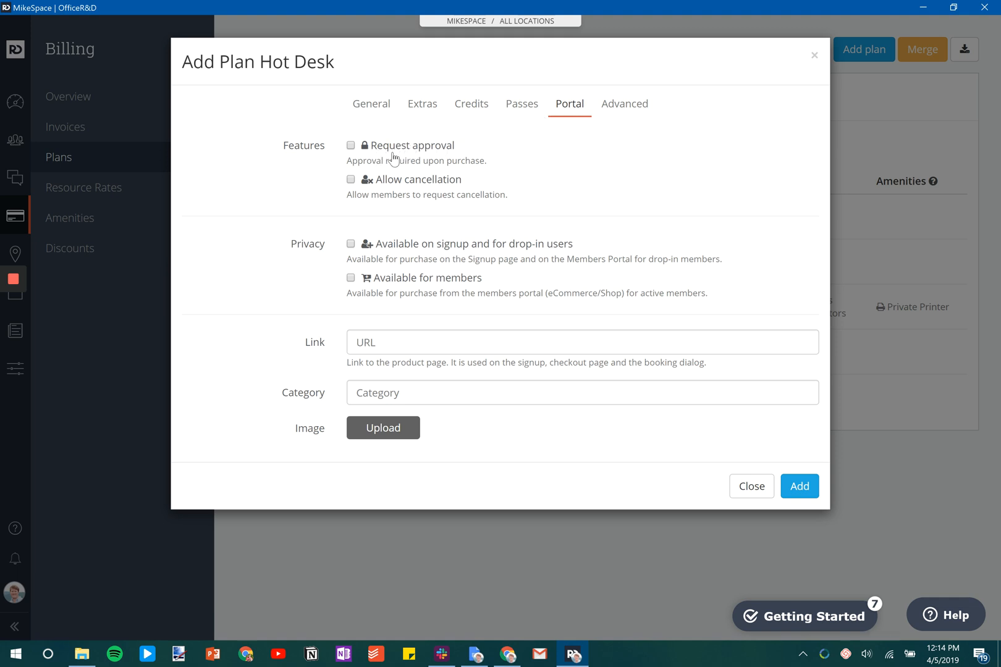
pyautogui.moveTo(420, 175)
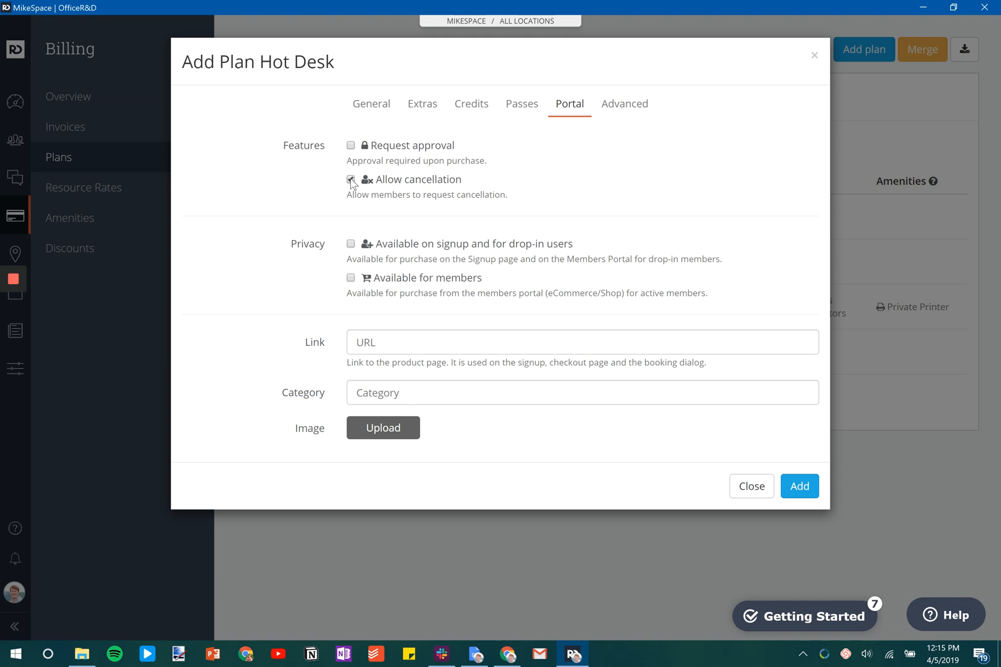
pyautogui.click(350, 179)
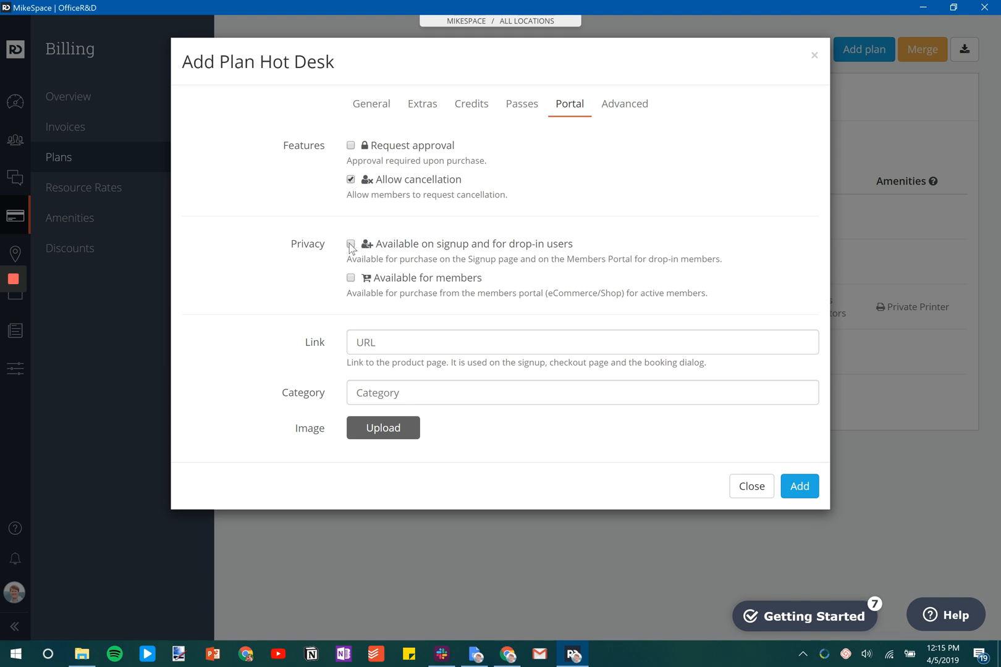
pyautogui.click(350, 244)
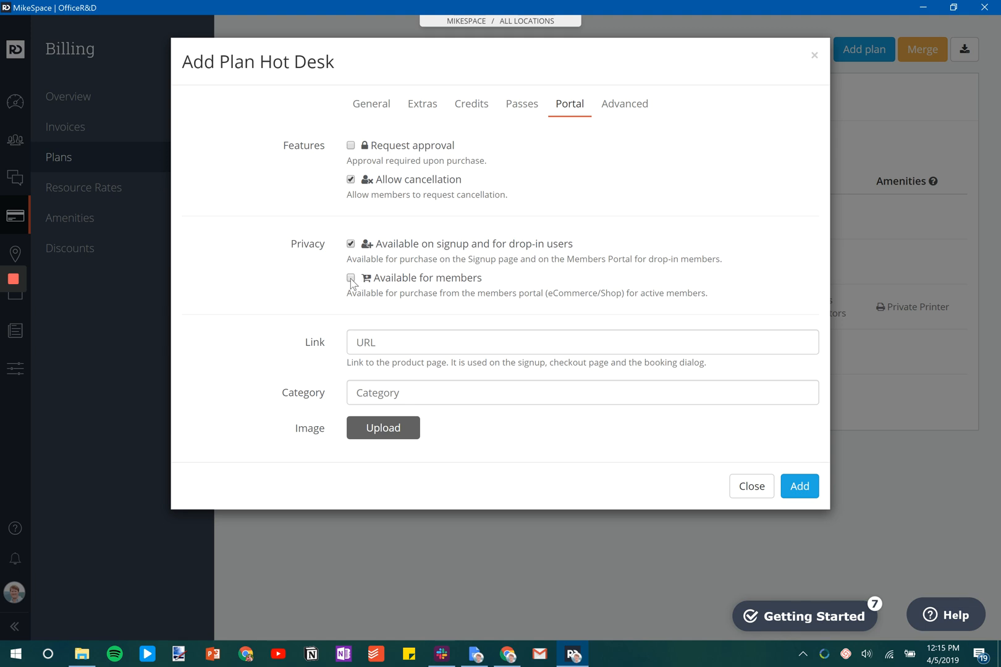
pyautogui.click(350, 278)
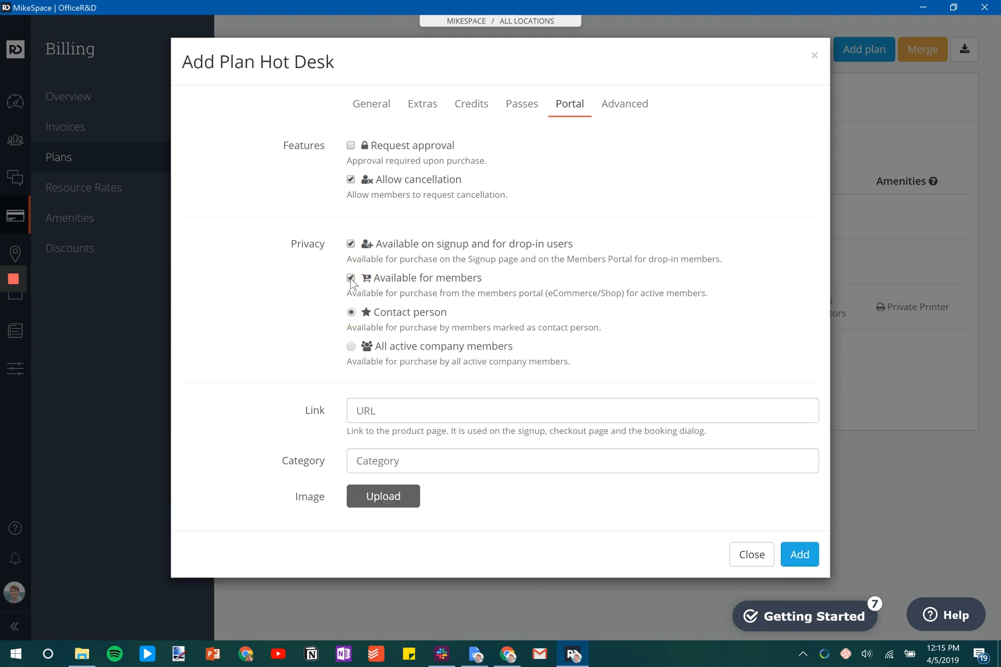
pyautogui.moveTo(399, 502)
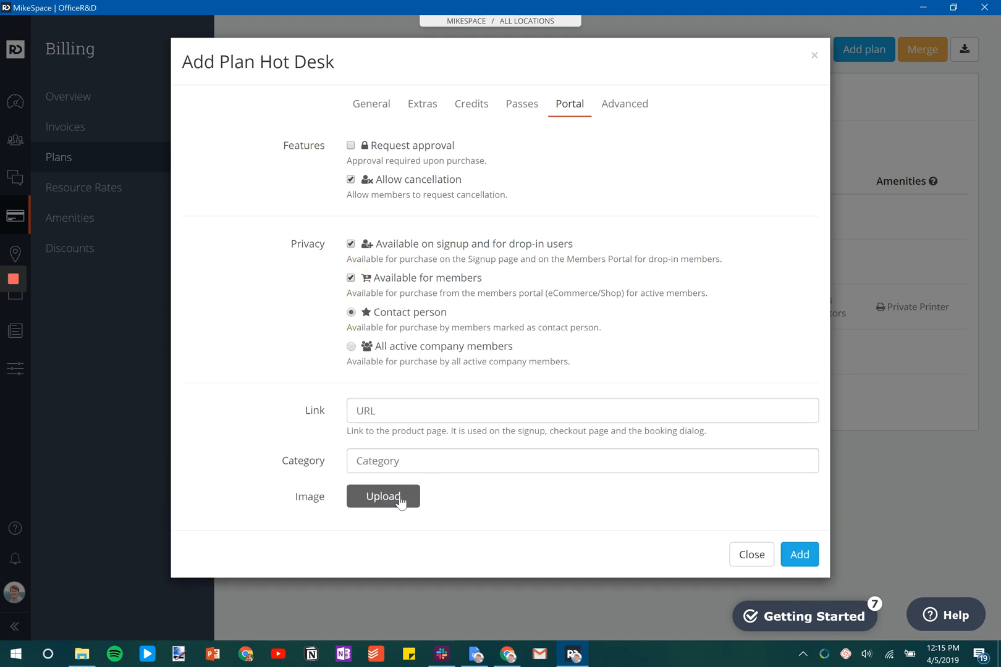
pyautogui.moveTo(376, 446)
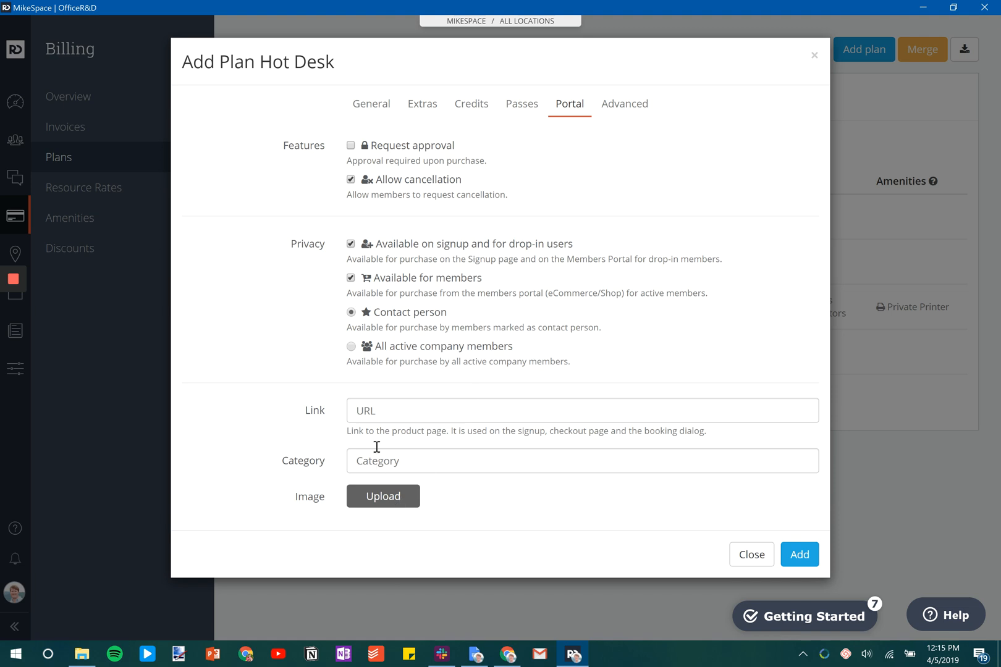
pyautogui.moveTo(393, 377)
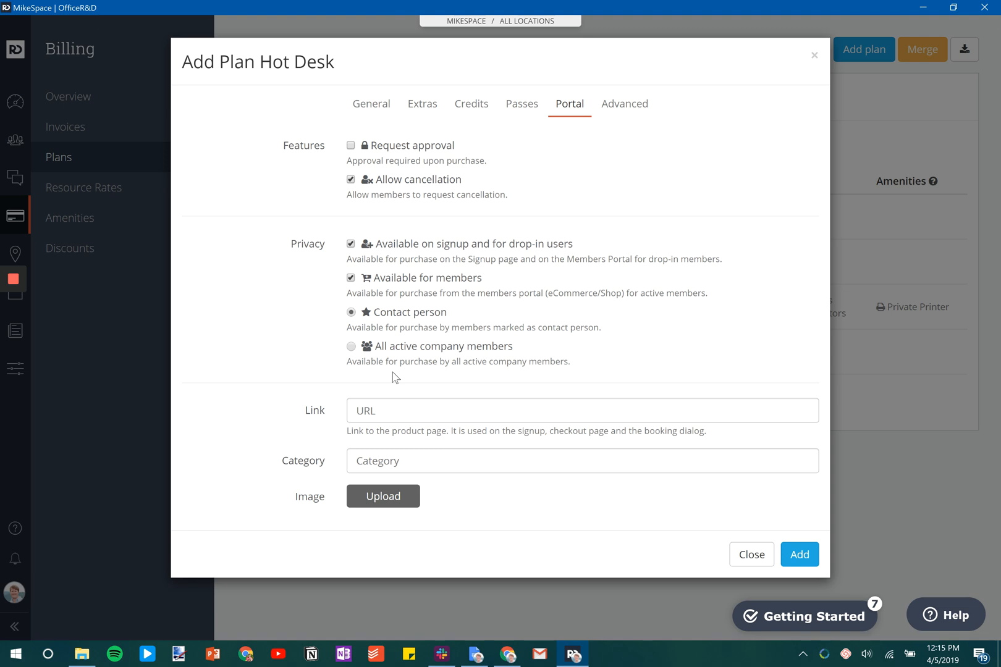
pyautogui.click(624, 103)
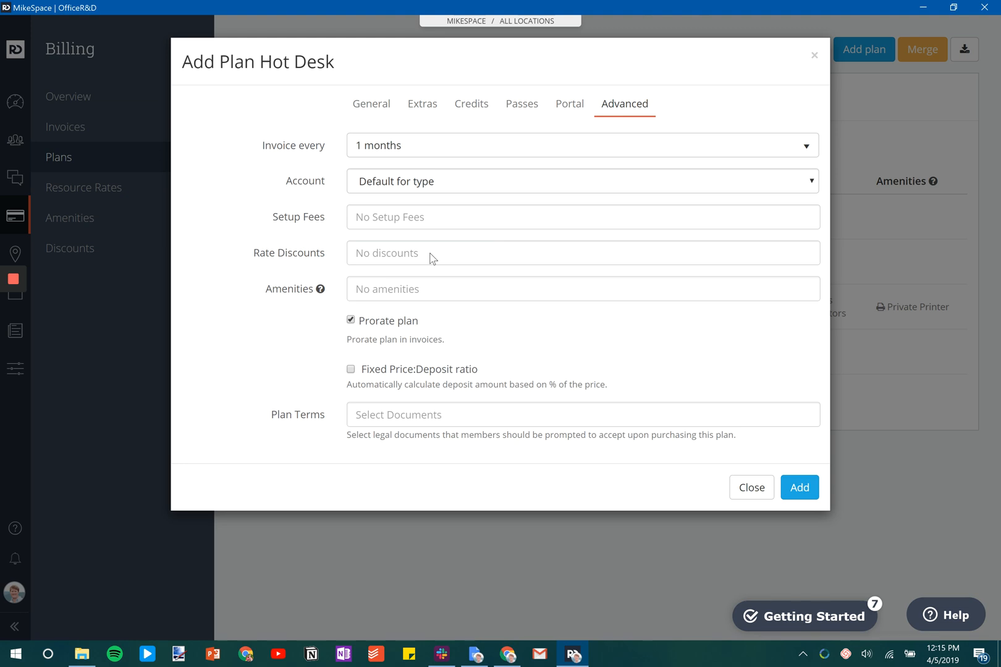
pyautogui.moveTo(198, 440)
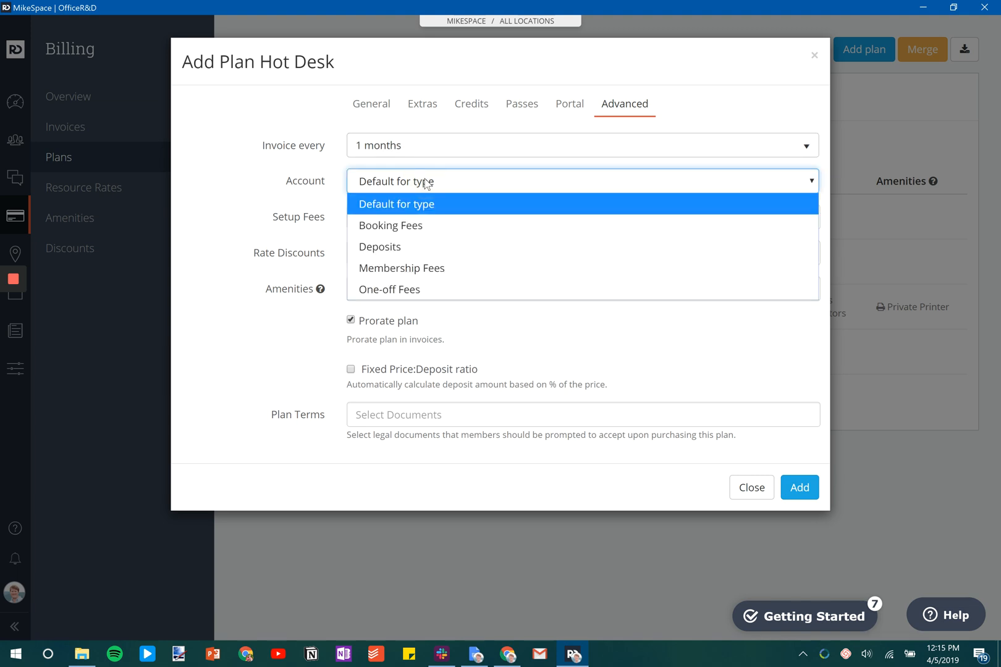
pyautogui.moveTo(456, 184)
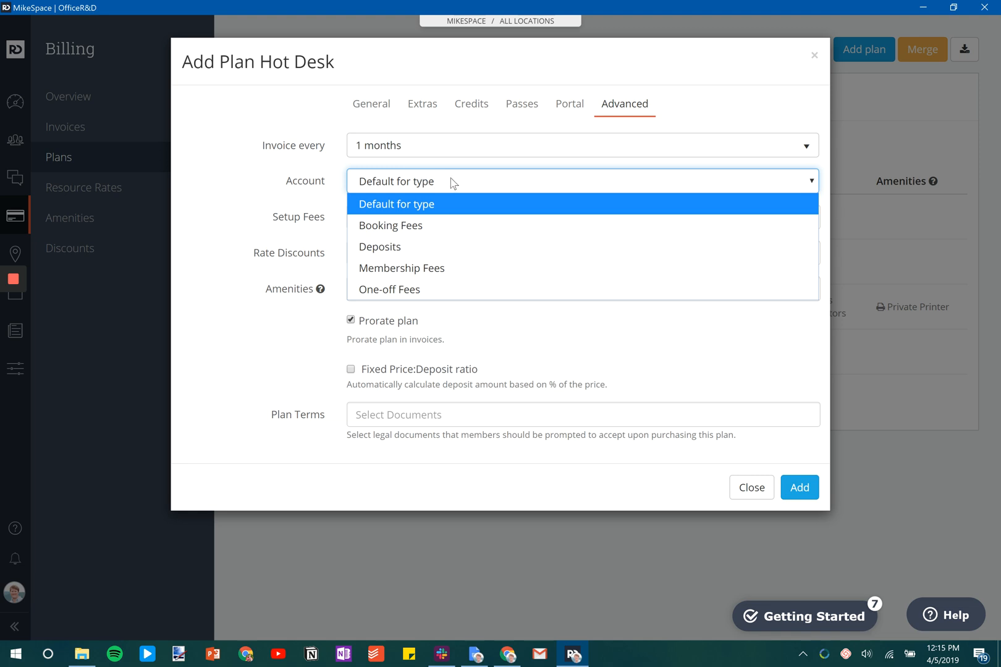
pyautogui.moveTo(480, 267)
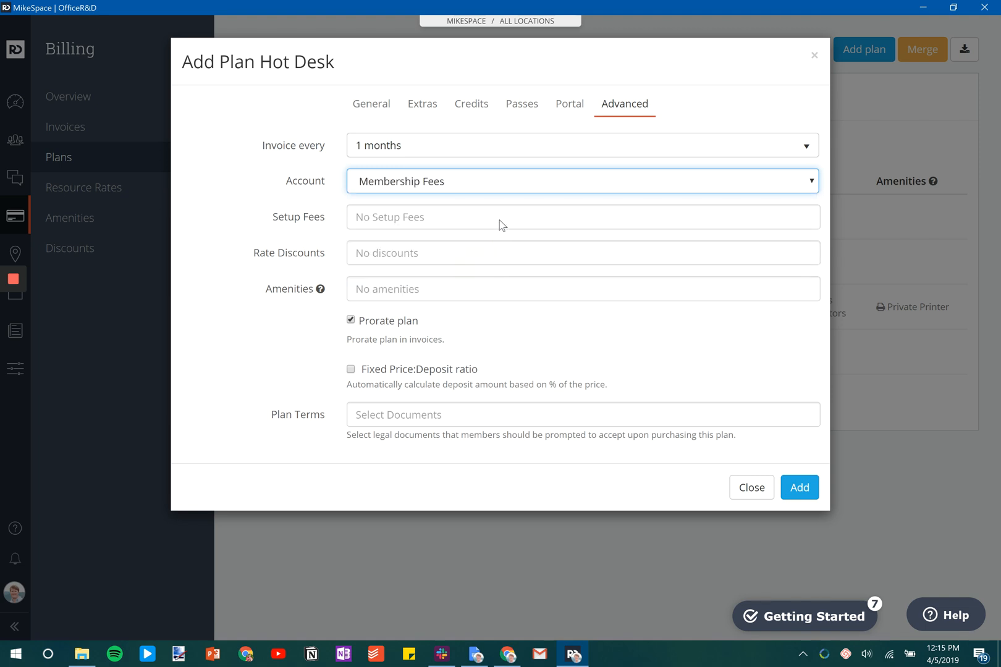
pyautogui.moveTo(466, 262)
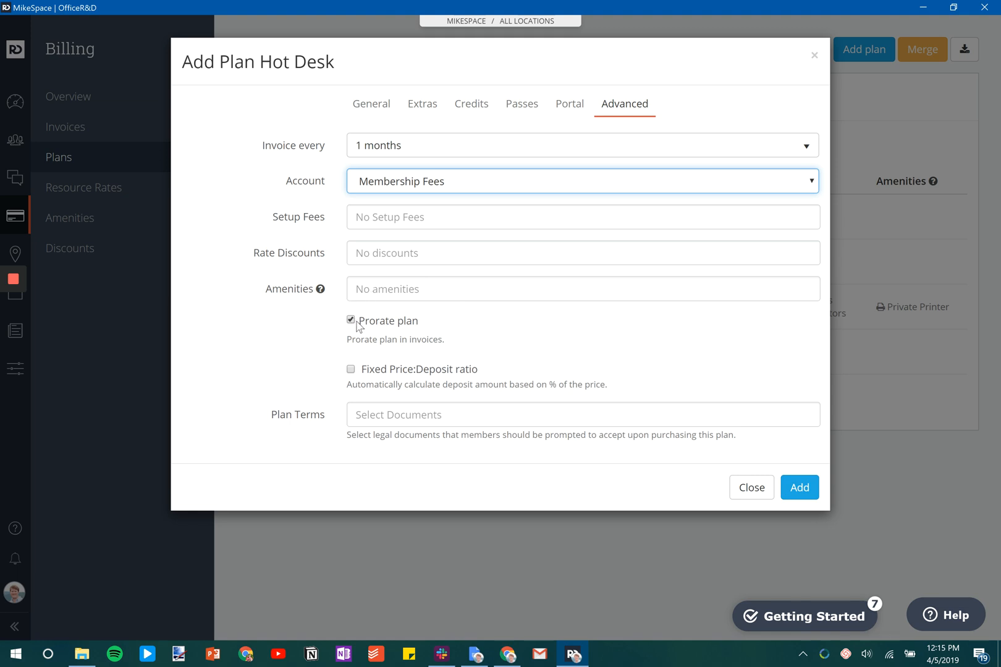
pyautogui.moveTo(364, 328)
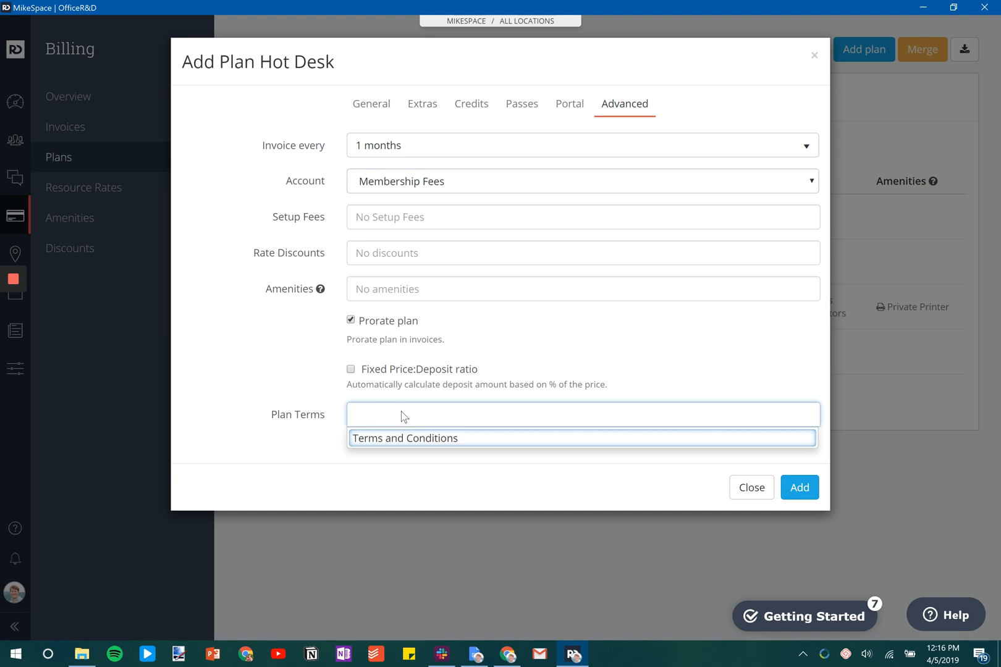
# Require Terms and Conditions as the plan terms and add the Hot Desk plan.
pyautogui.click(405, 438)
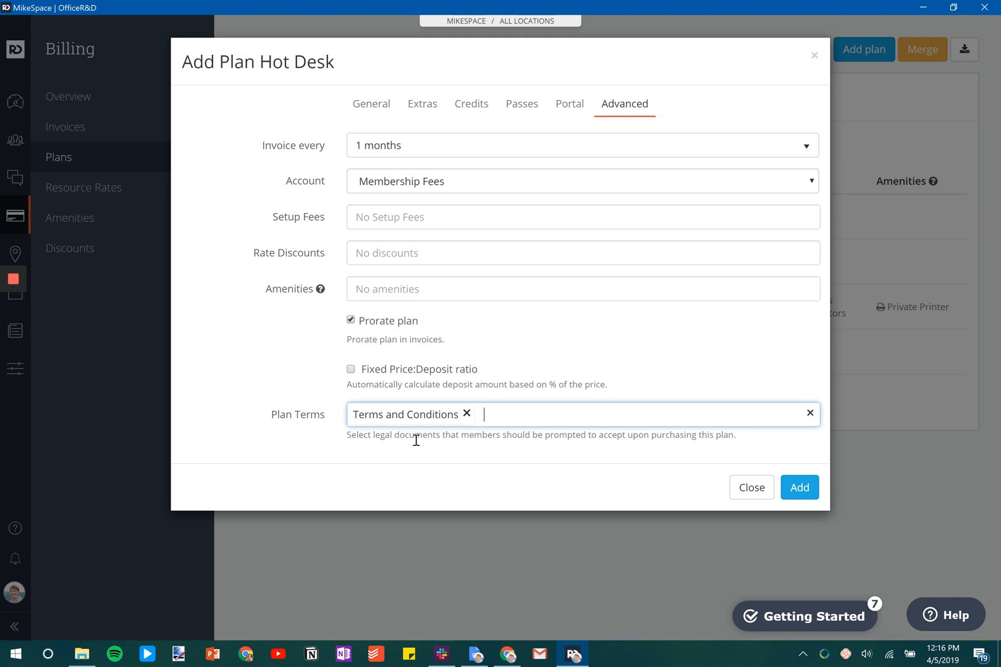
pyautogui.click(798, 487)
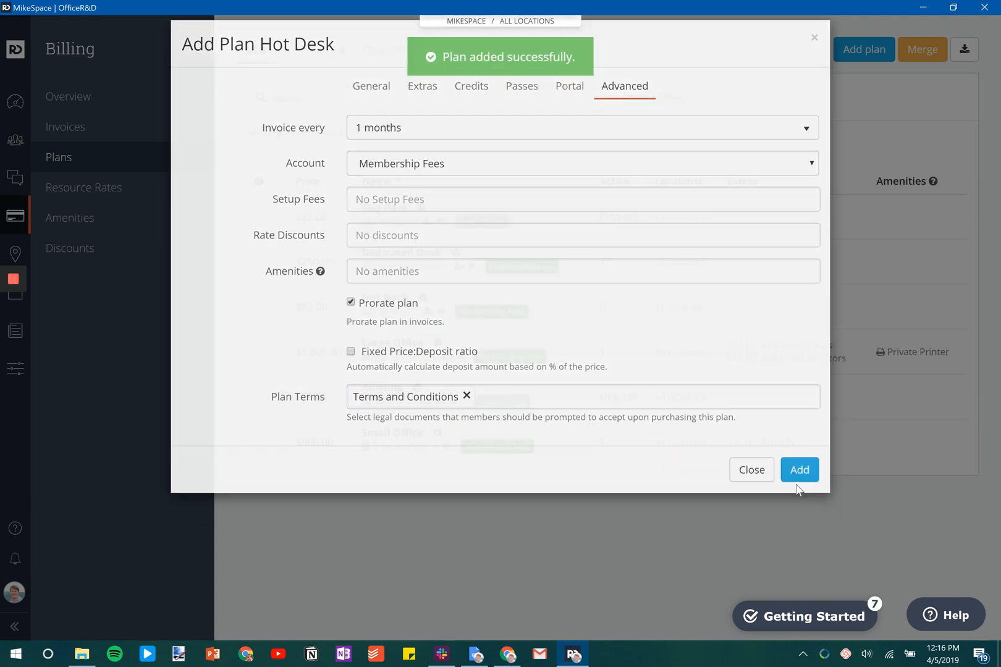
# Close the Add Plan dialog and view Hot Desk at $99 in Plans.
pyautogui.click(798, 470)
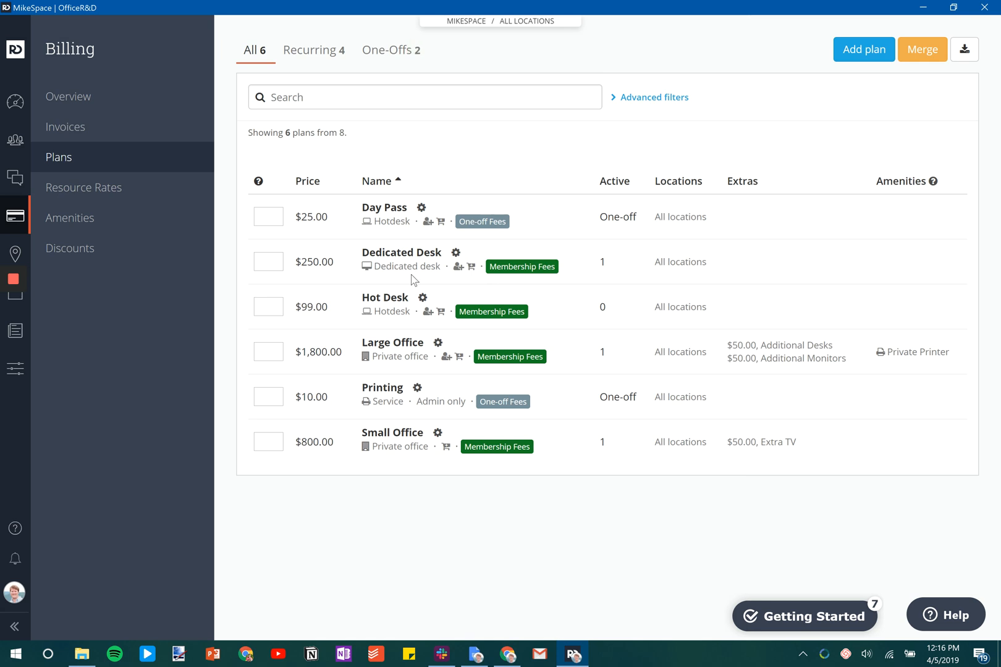
pyautogui.moveTo(421, 301)
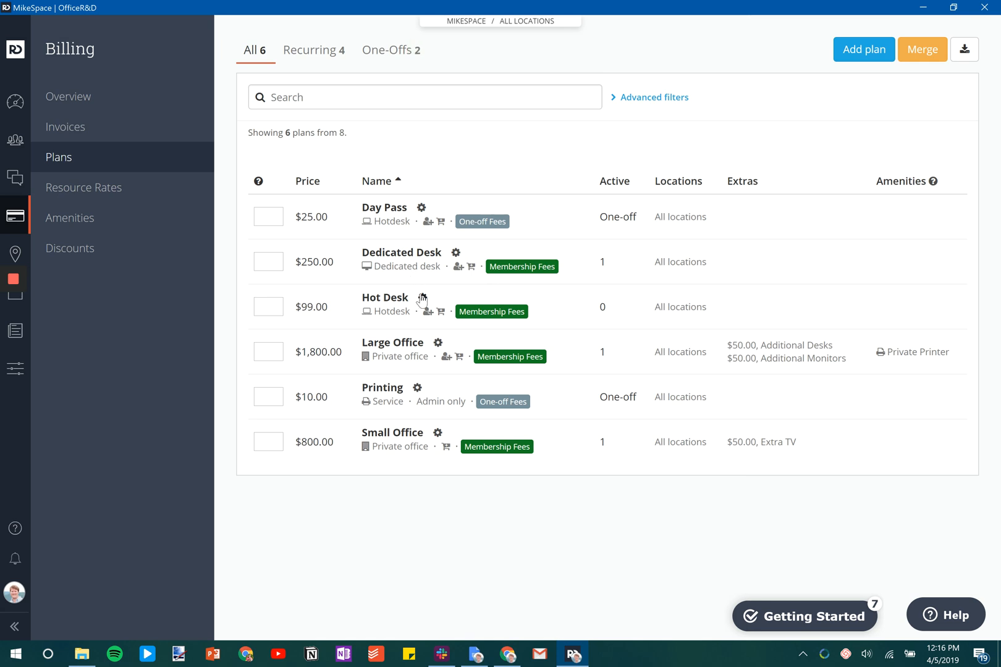
pyautogui.moveTo(643, 157)
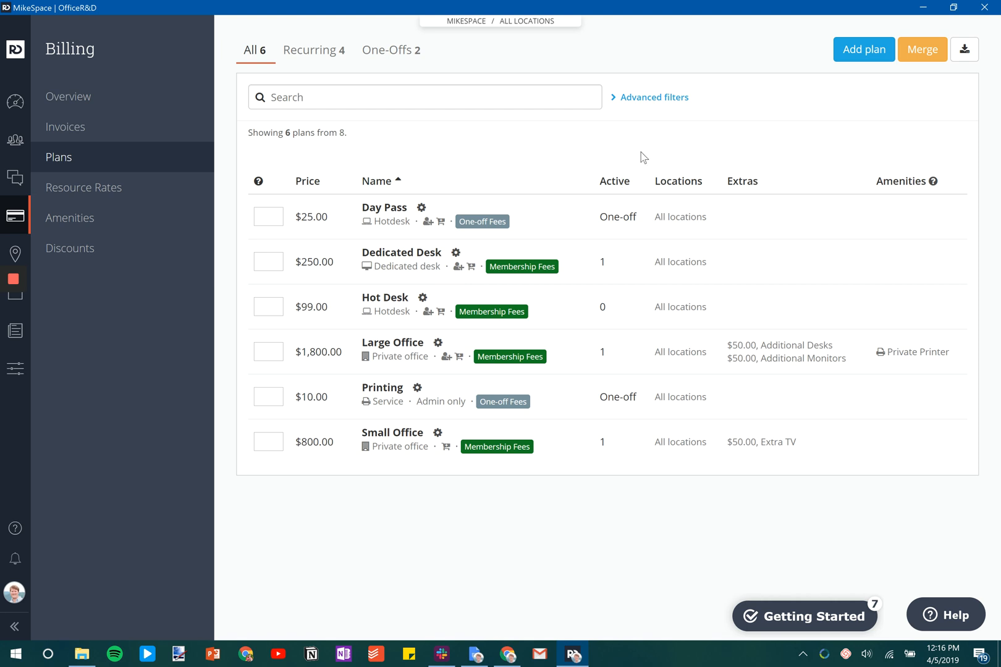
pyautogui.moveTo(680, 110)
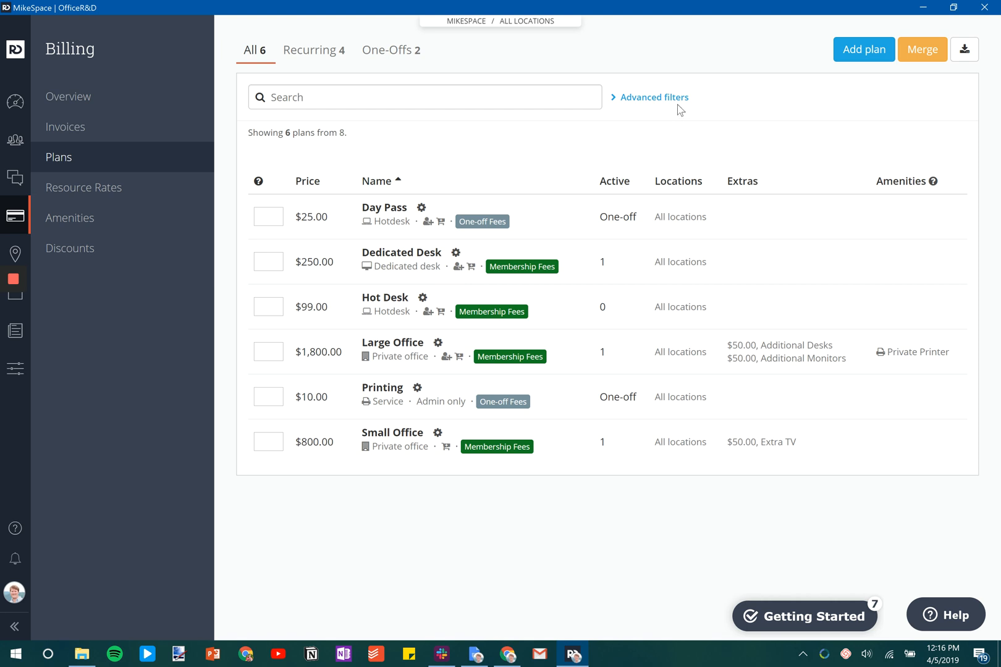
pyautogui.moveTo(596, 382)
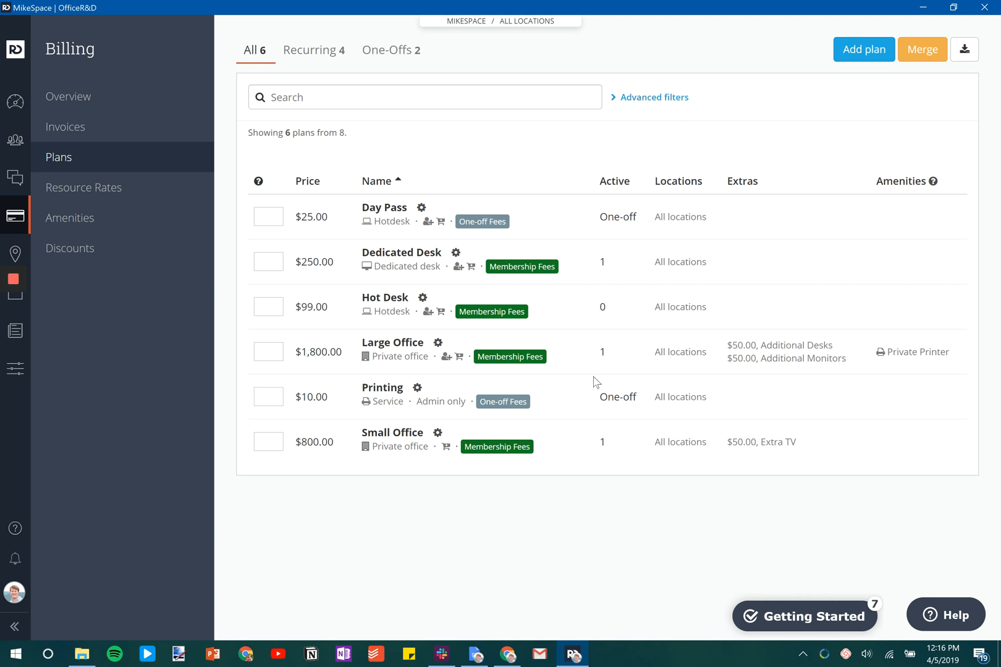